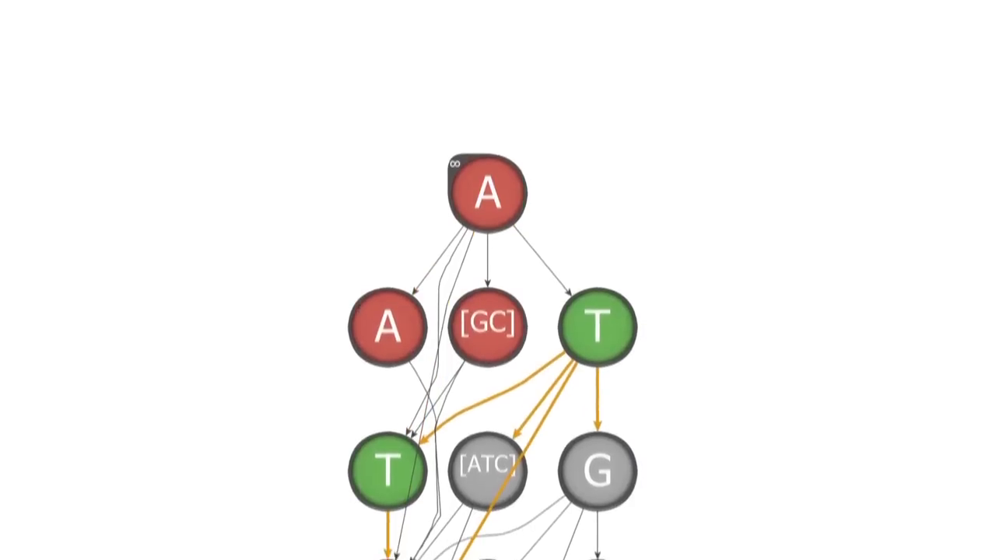
scroll(down, 3)
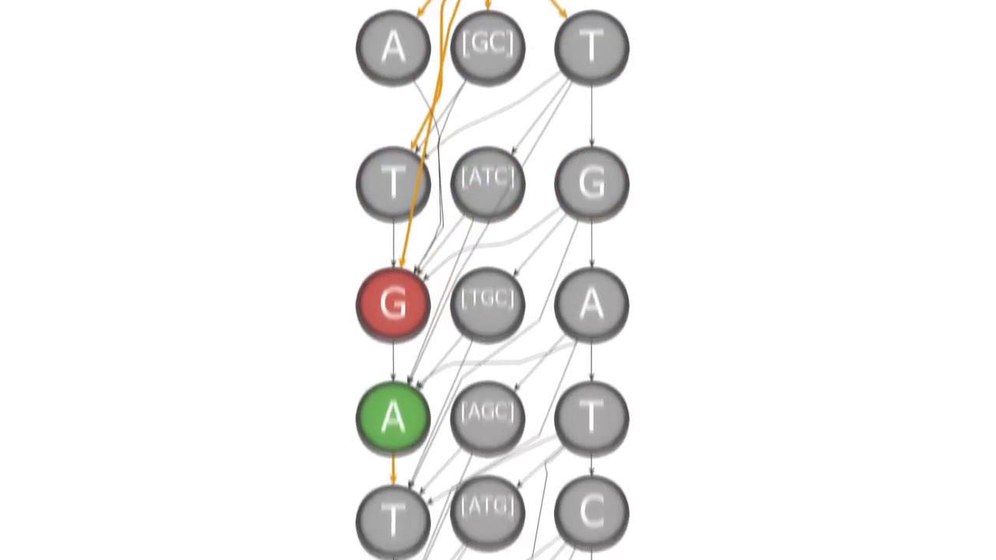
scroll(down, 3)
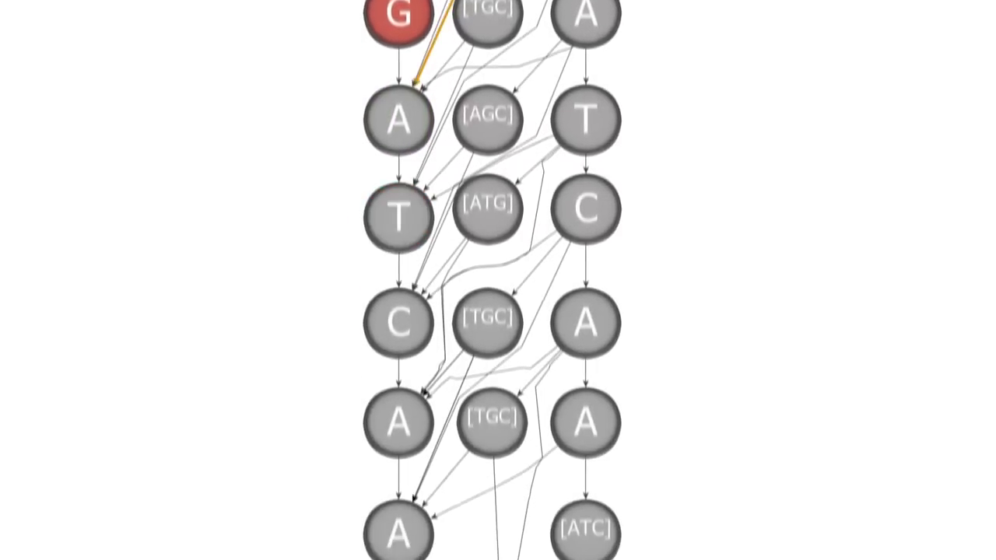